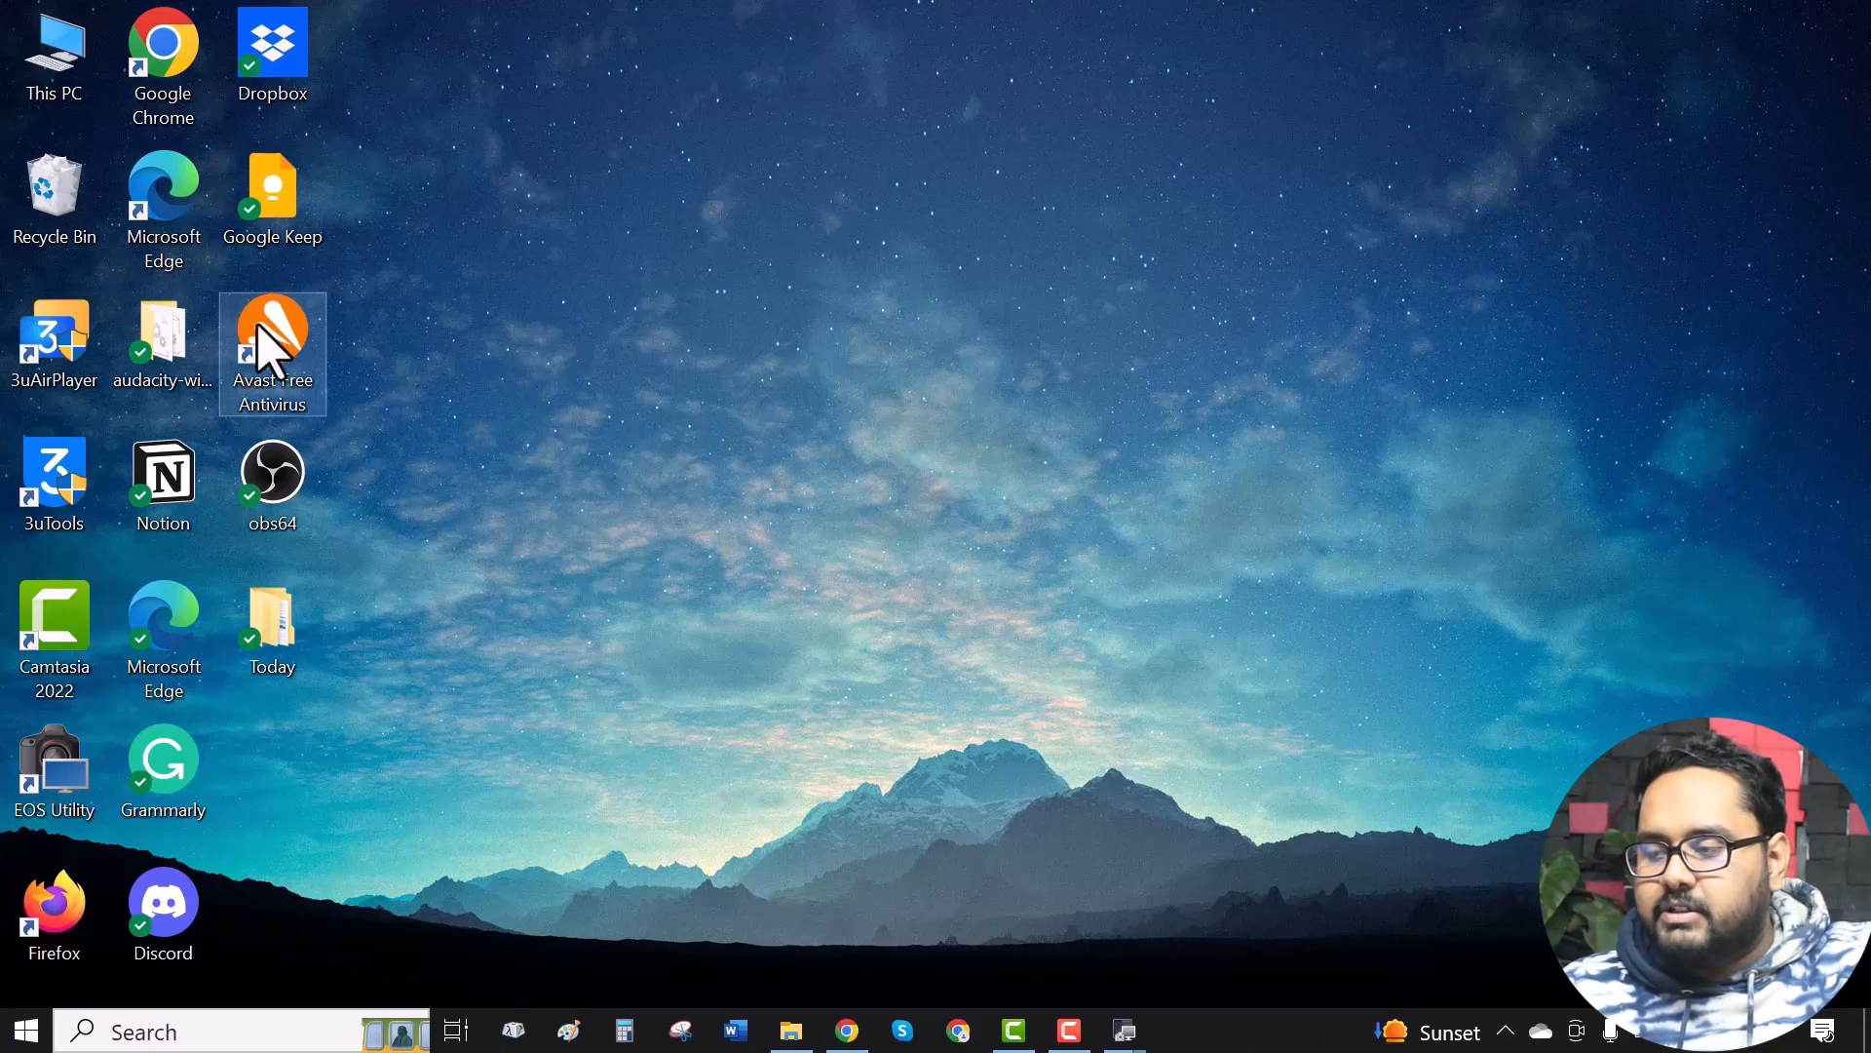
# - Launch Avast Free Antivirus from its desktop icon
pyautogui.doubleClick(271, 331)
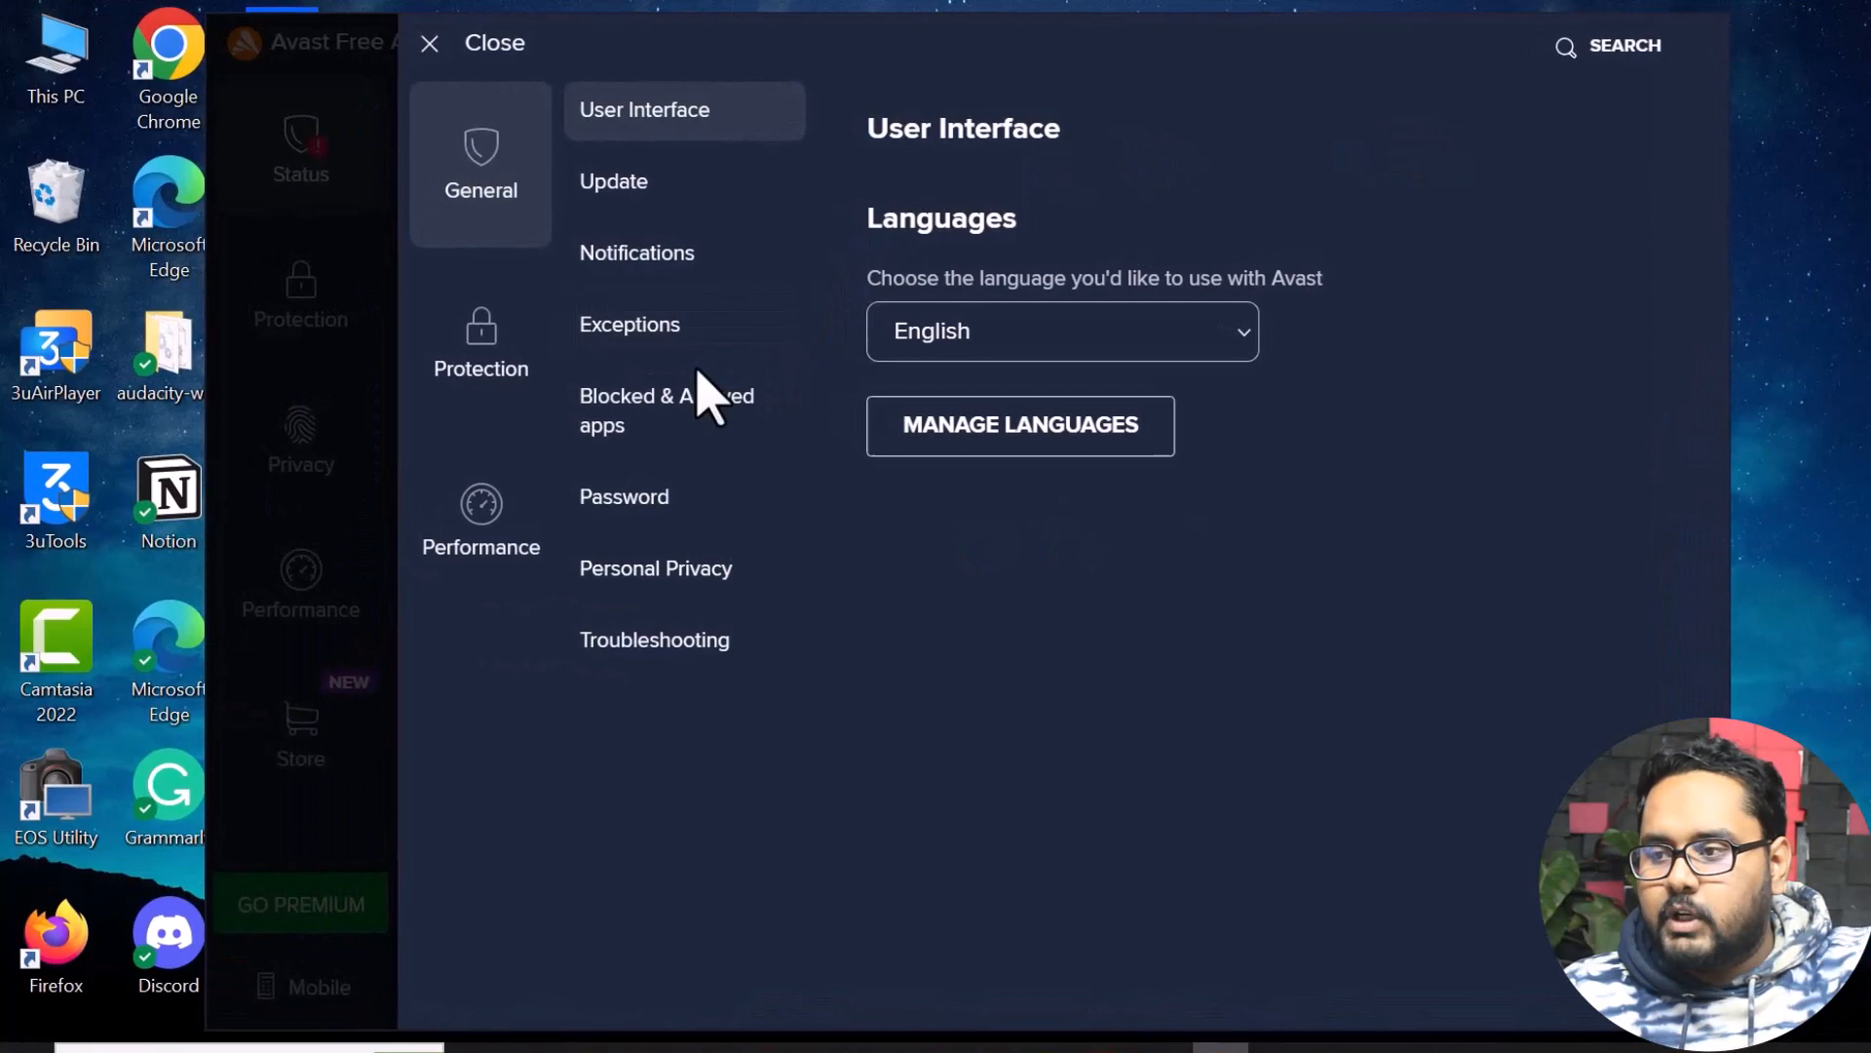
# - Open Protection > Virus Scans and scroll to the automatic action options
pyautogui.click(479, 340)
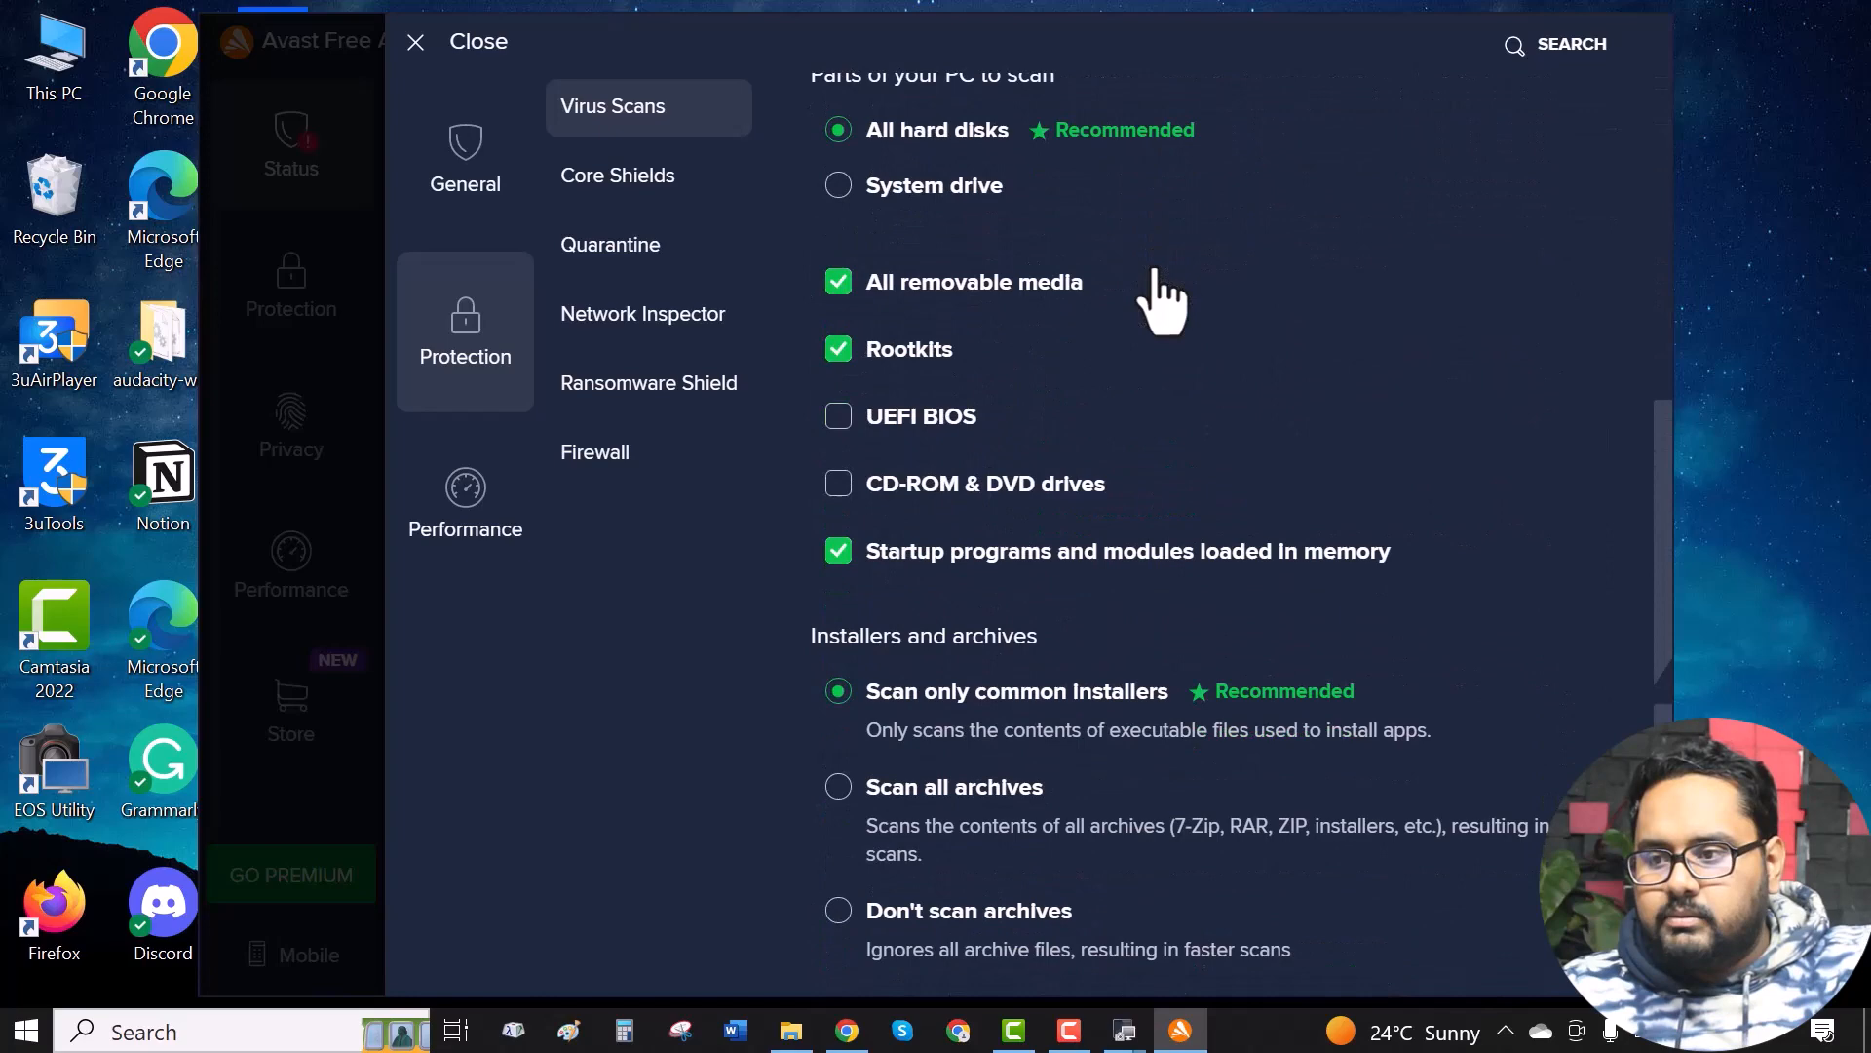
pyautogui.scroll(-3)
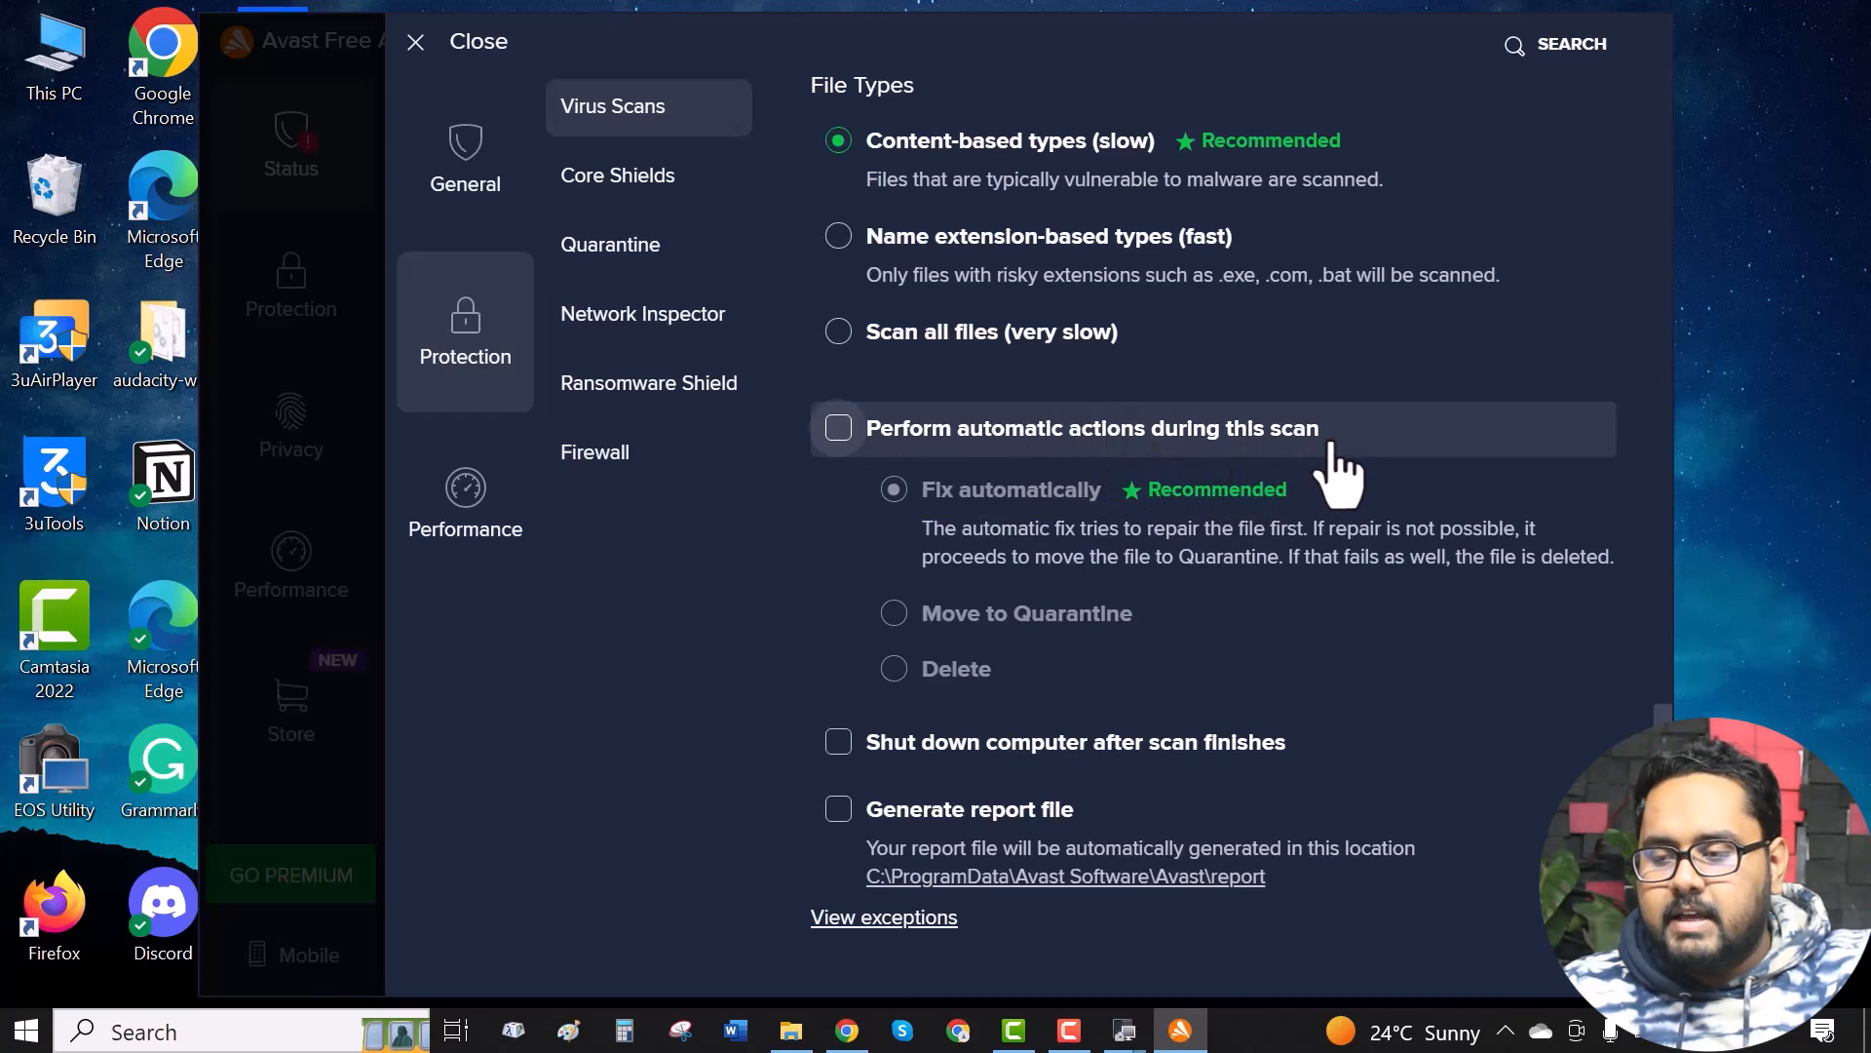
pyautogui.moveTo(617, 175)
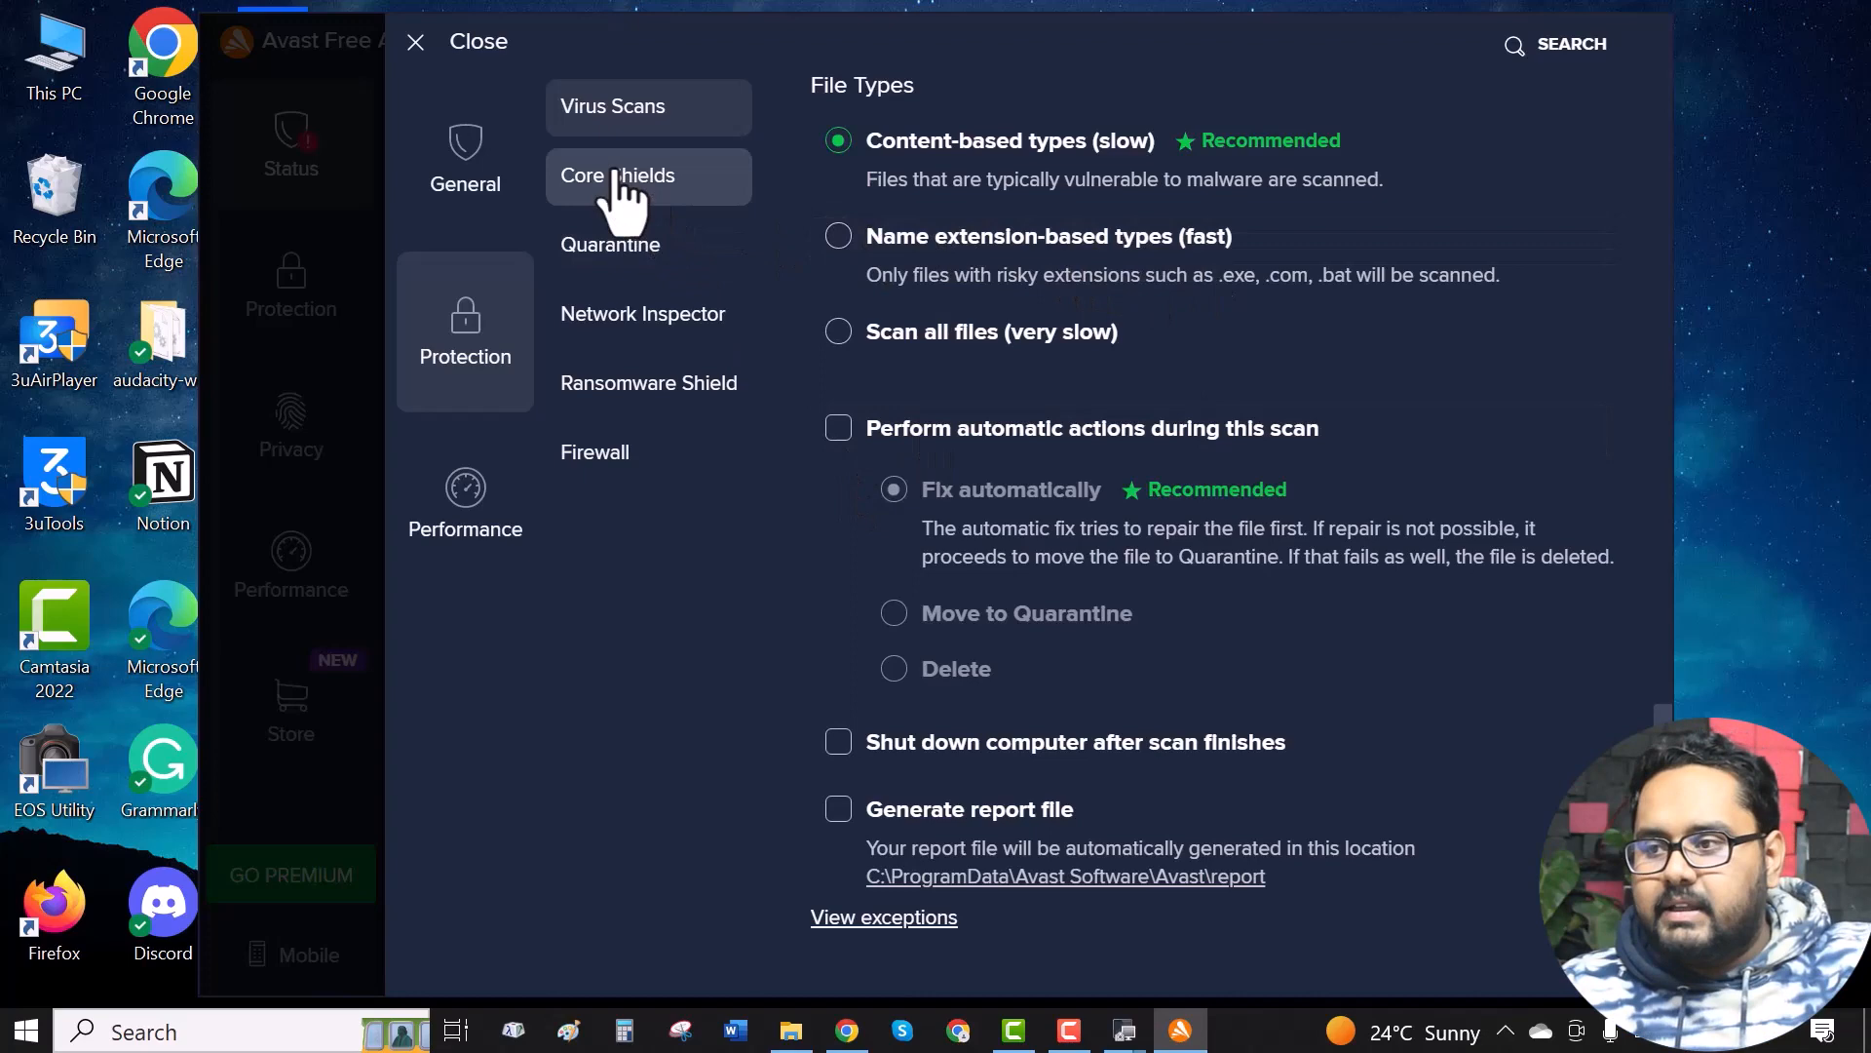
# - In Core Shields, set Malware to 'Ask' and choose 'Ask me to send files to Threat Labs'
pyautogui.click(617, 176)
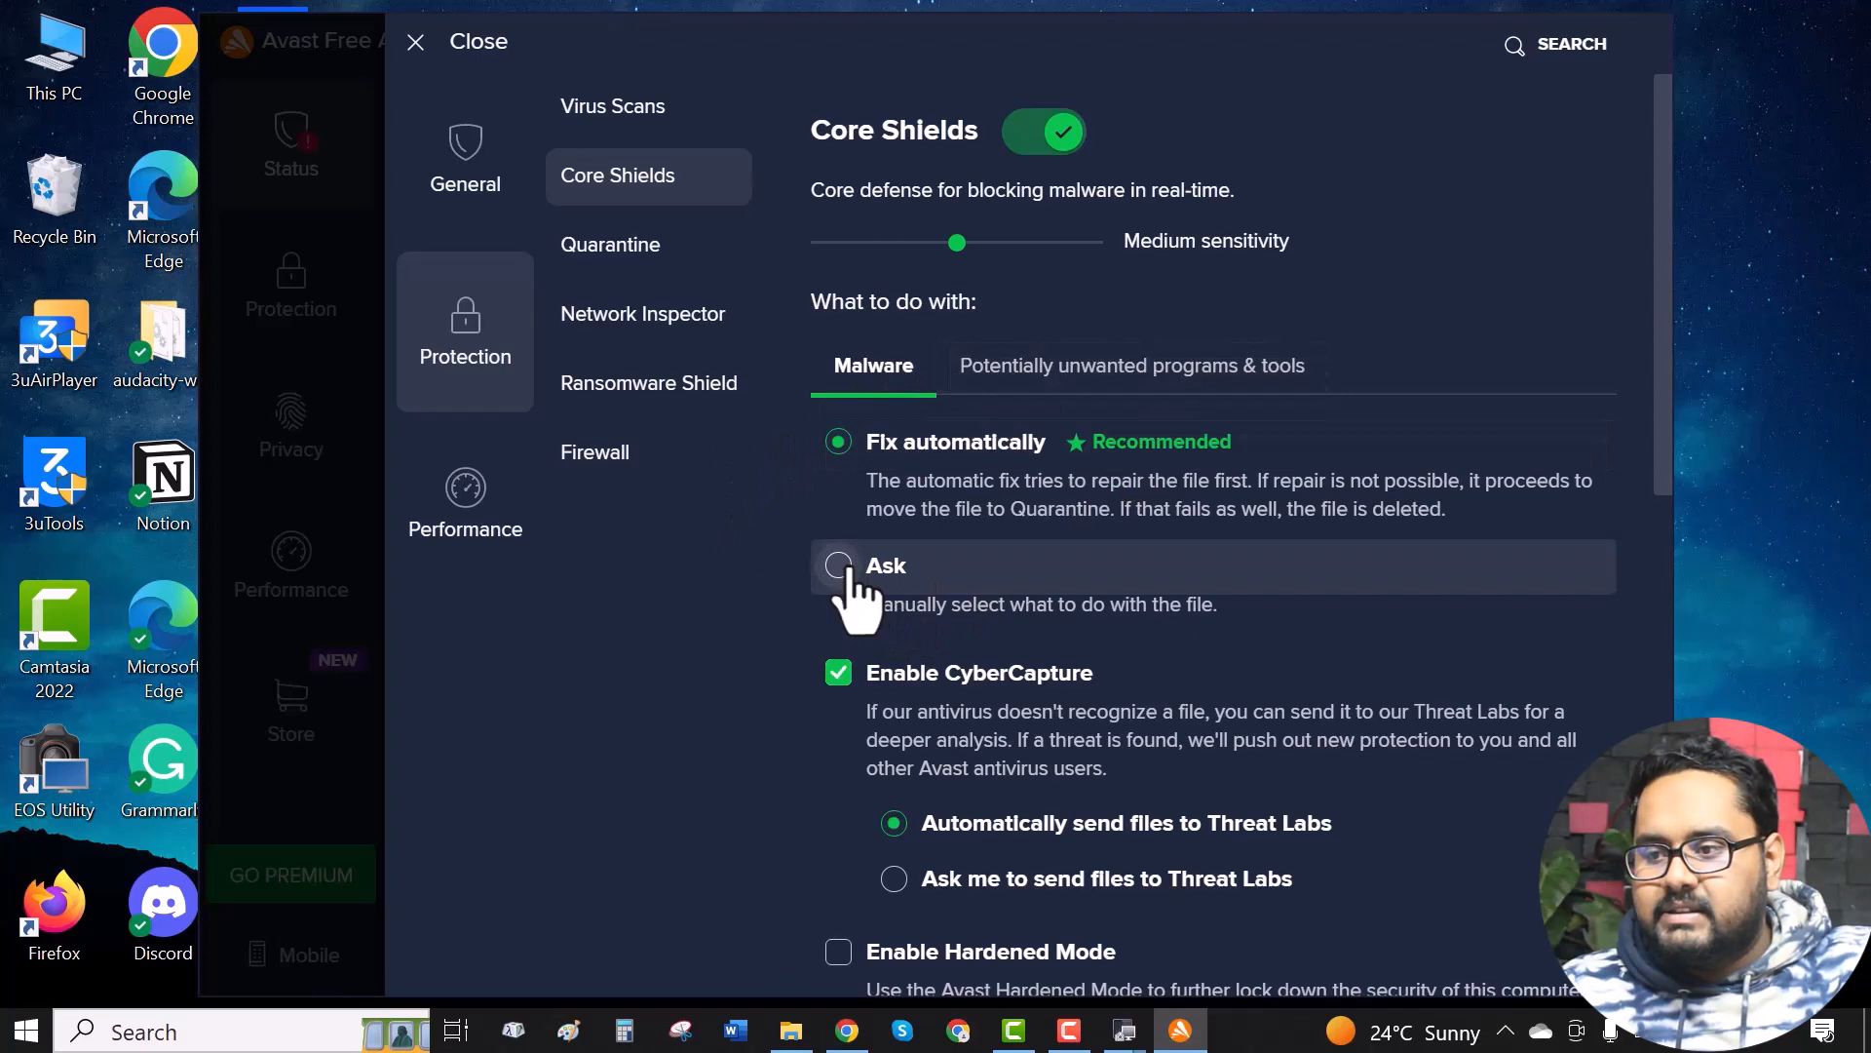
pyautogui.click(838, 564)
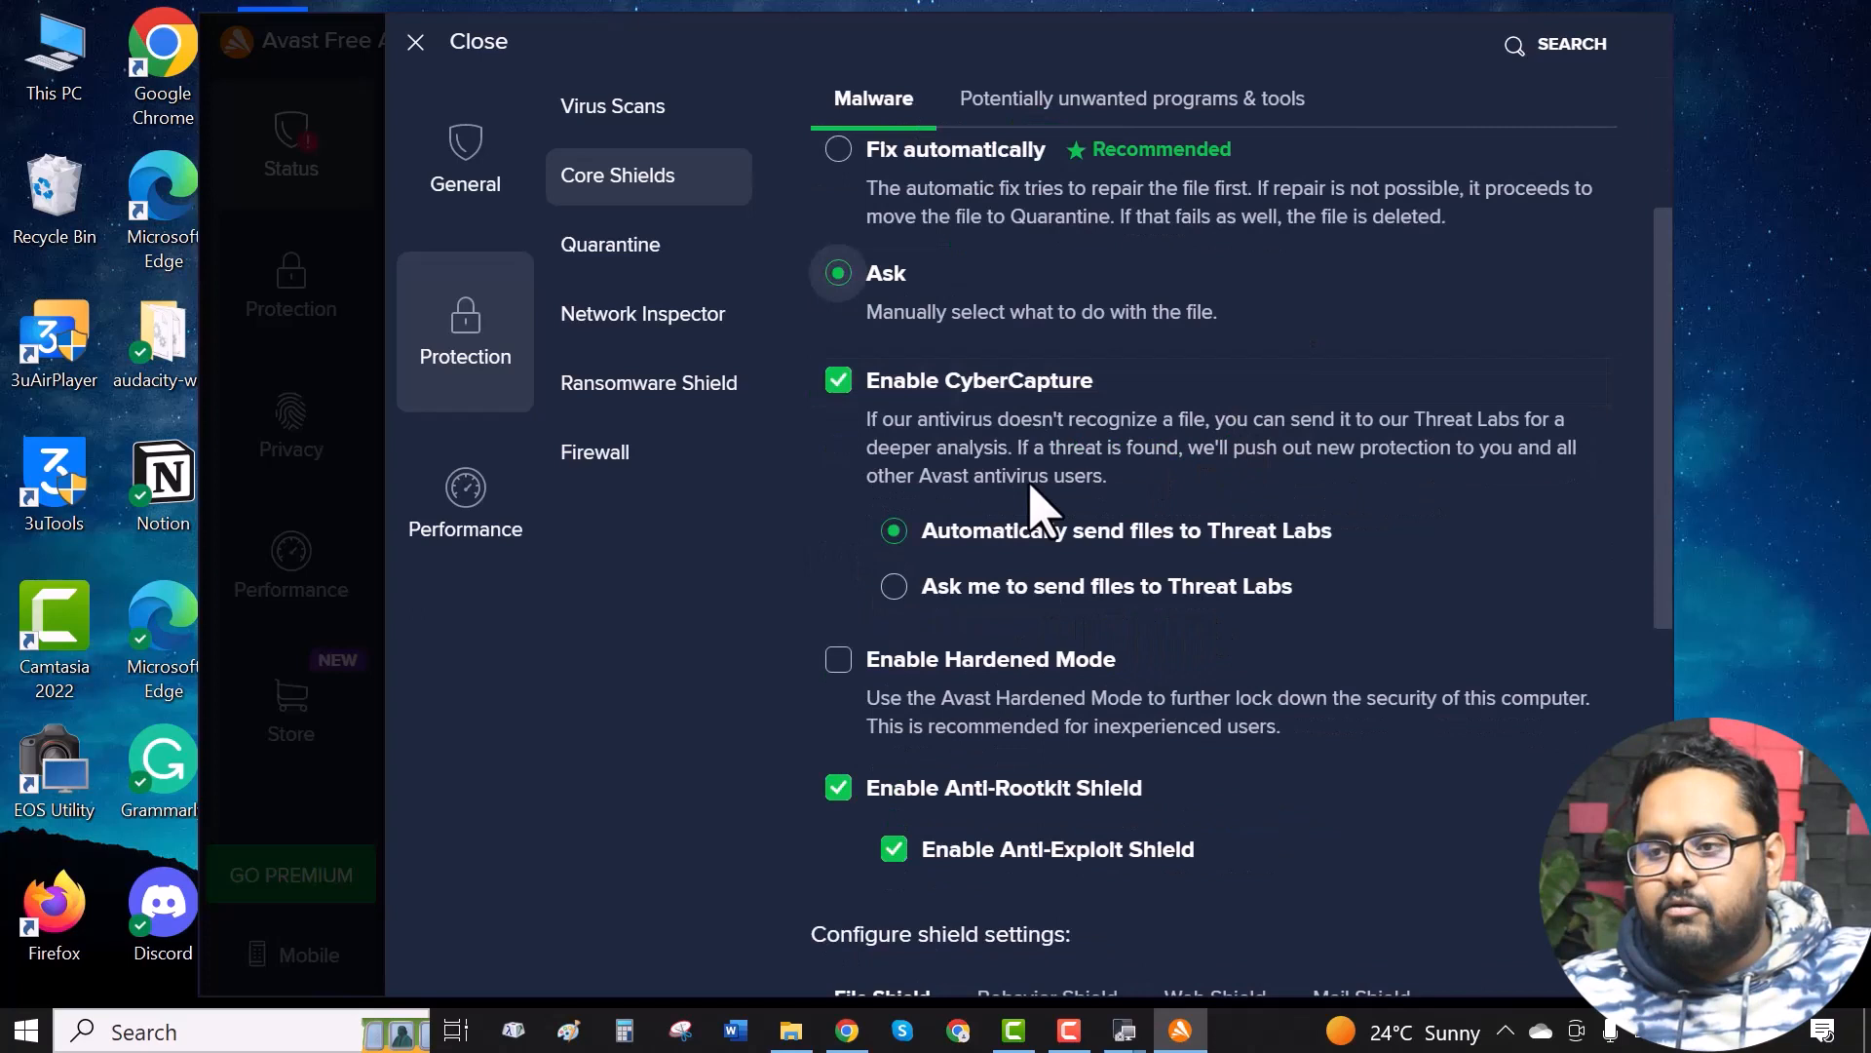
pyautogui.click(893, 586)
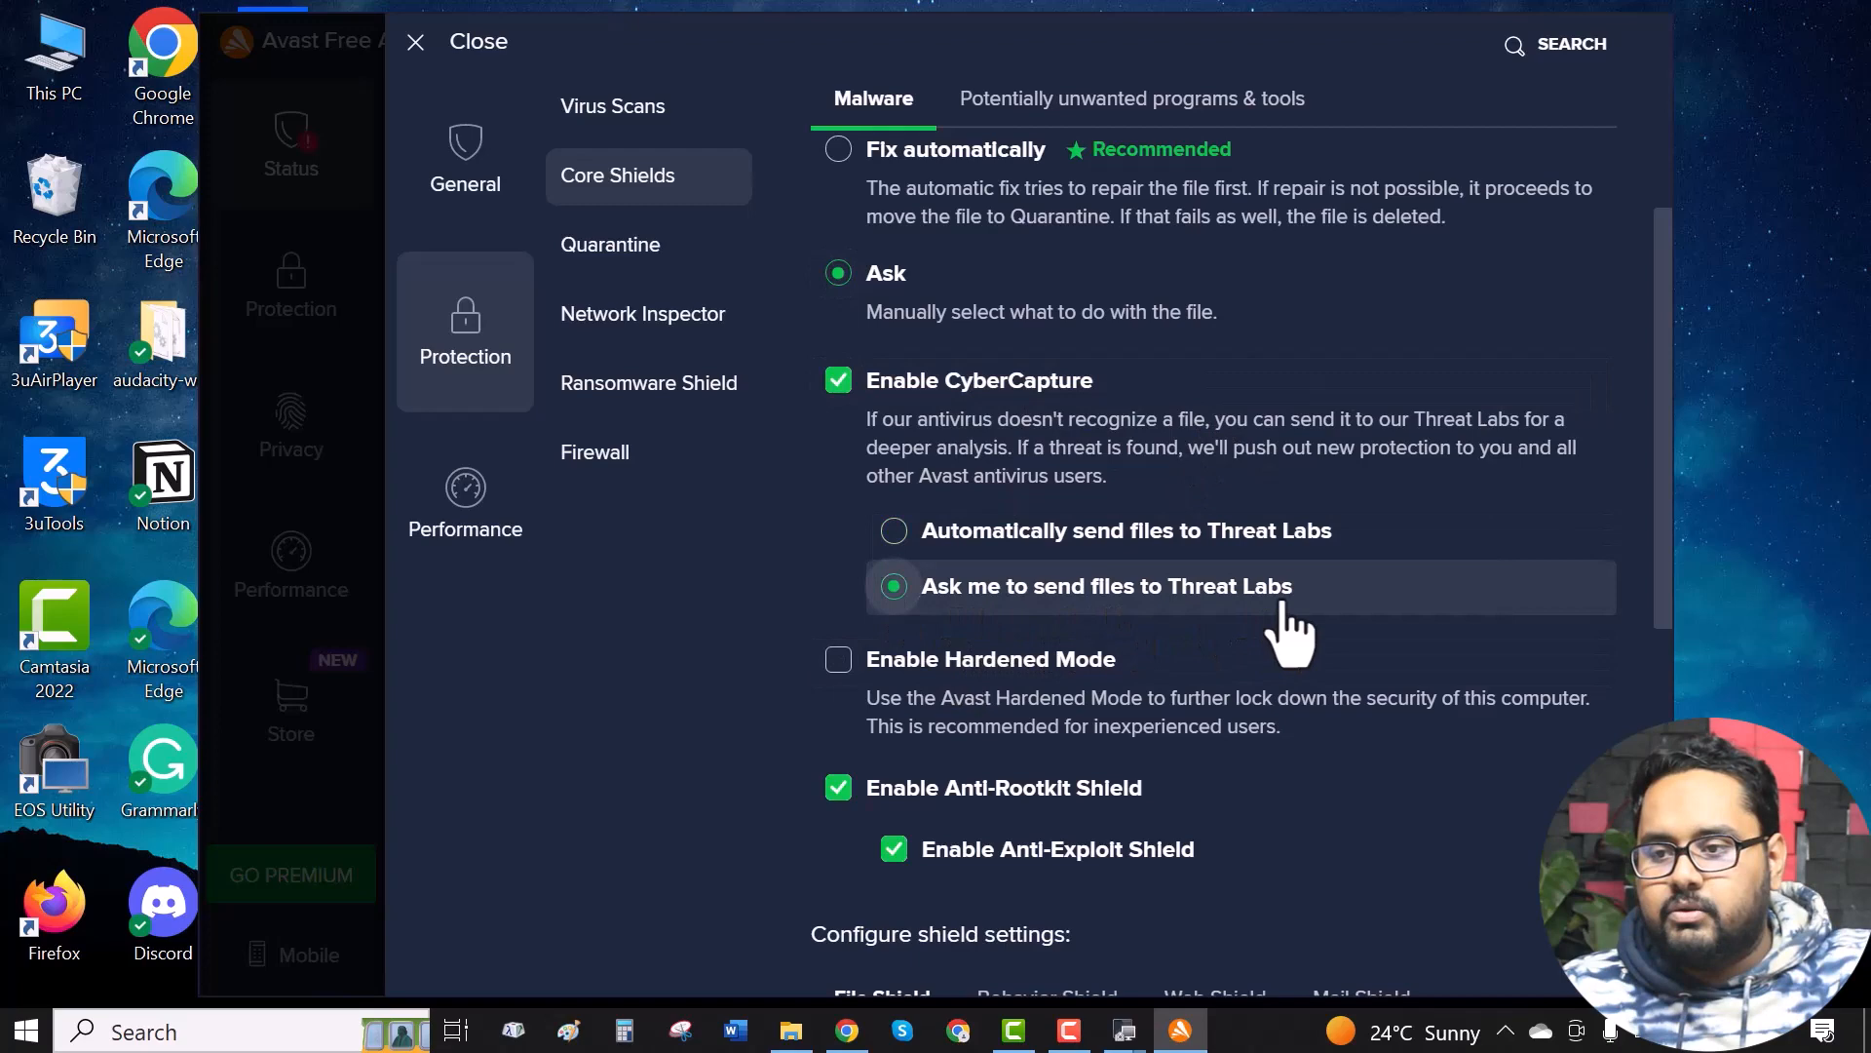